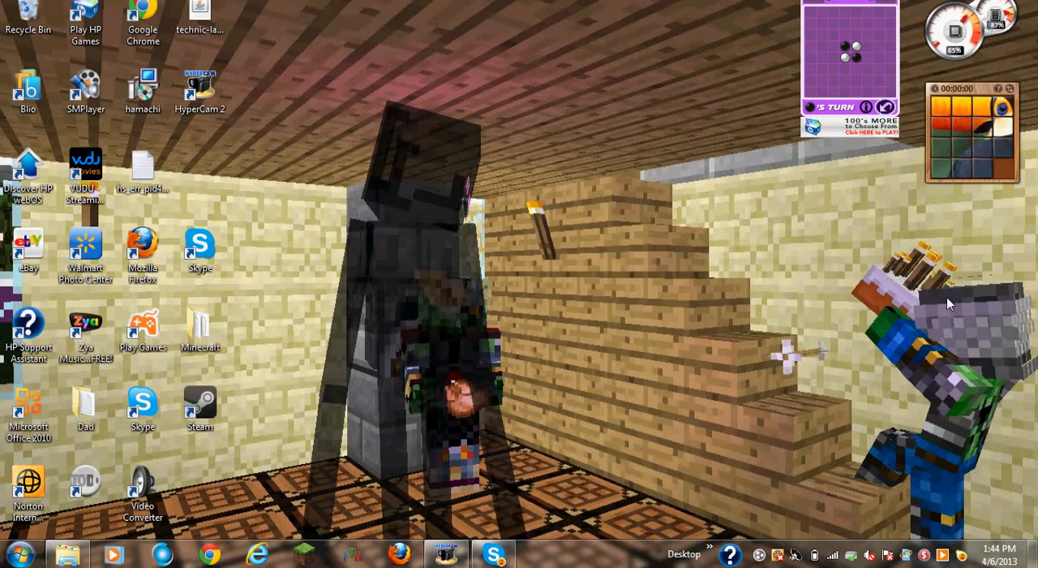
mouse_move(815, 292)
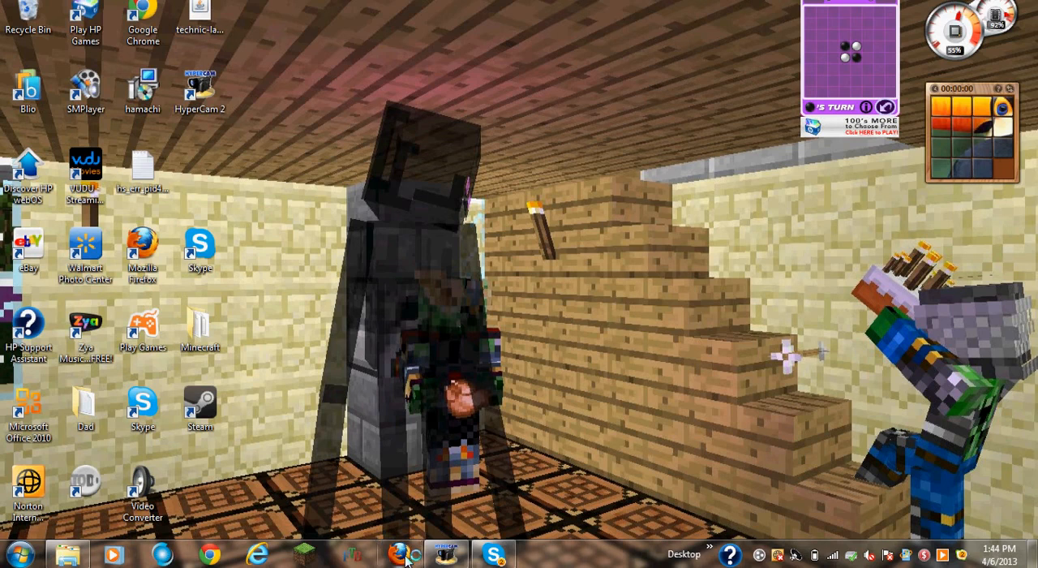
click(396, 554)
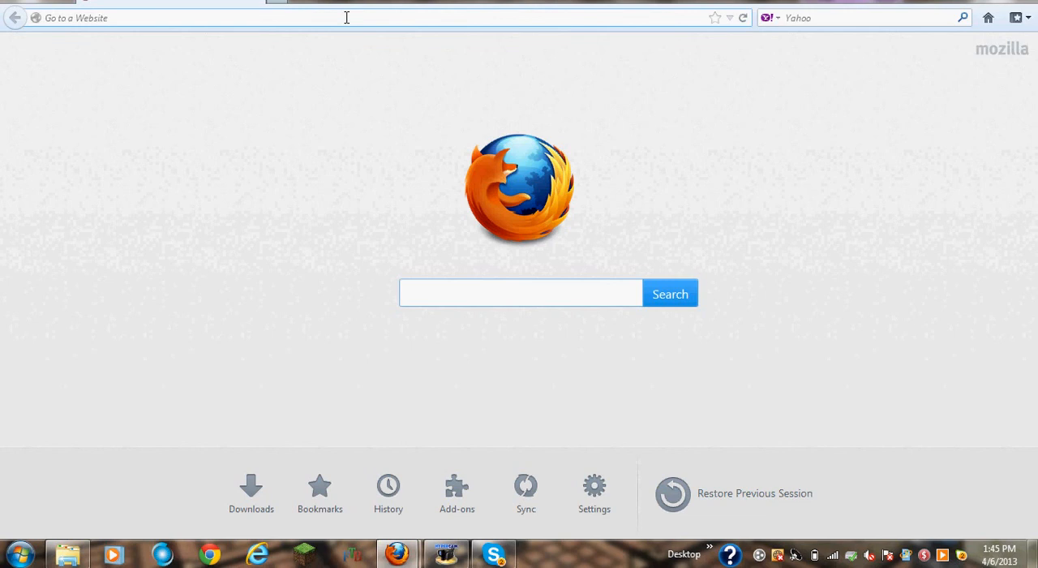
text(www.minecraft.net/)
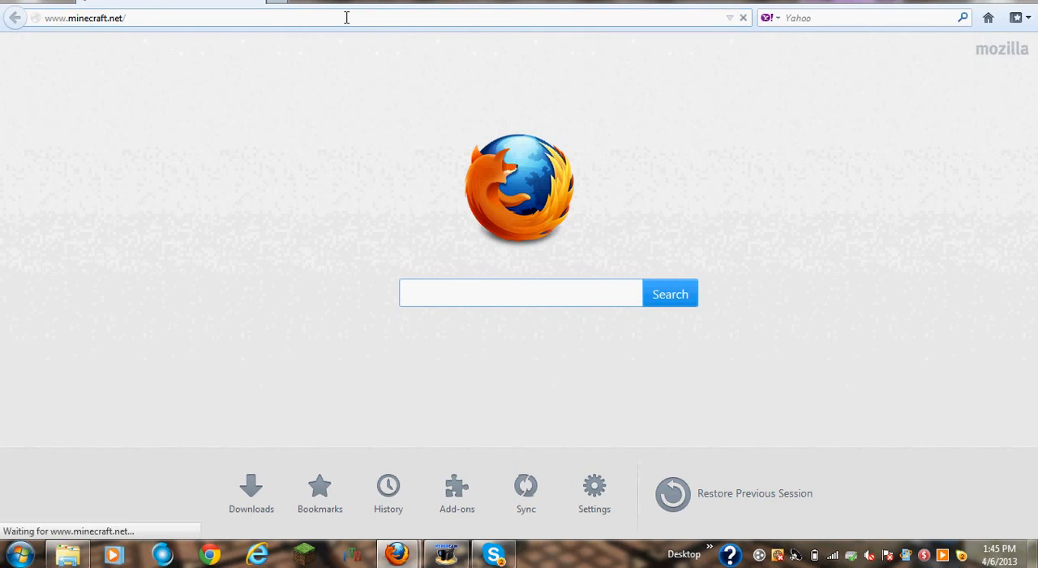
click(519, 292)
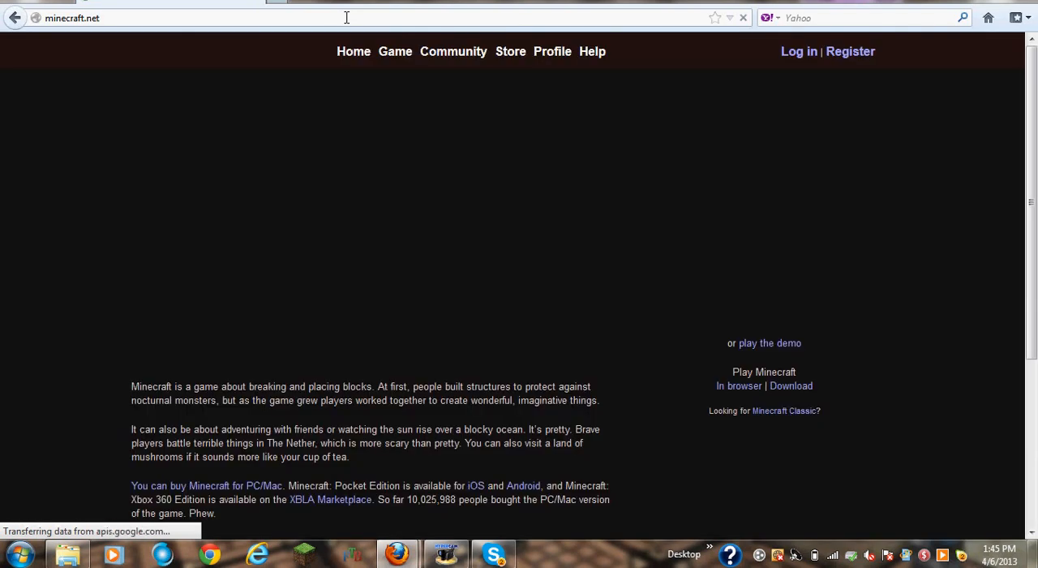
mouse_move(815, 63)
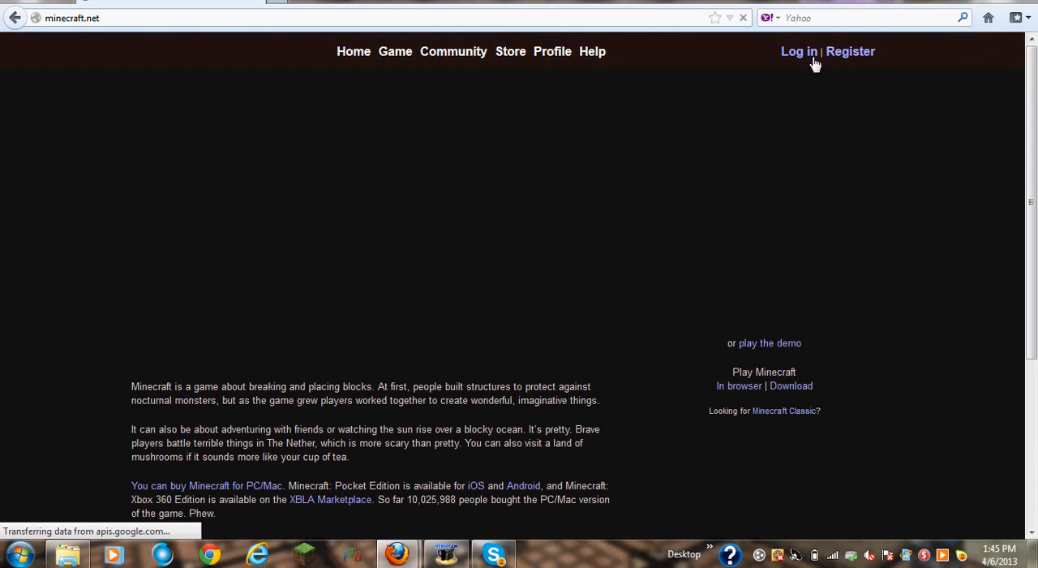
mouse_move(739, 75)
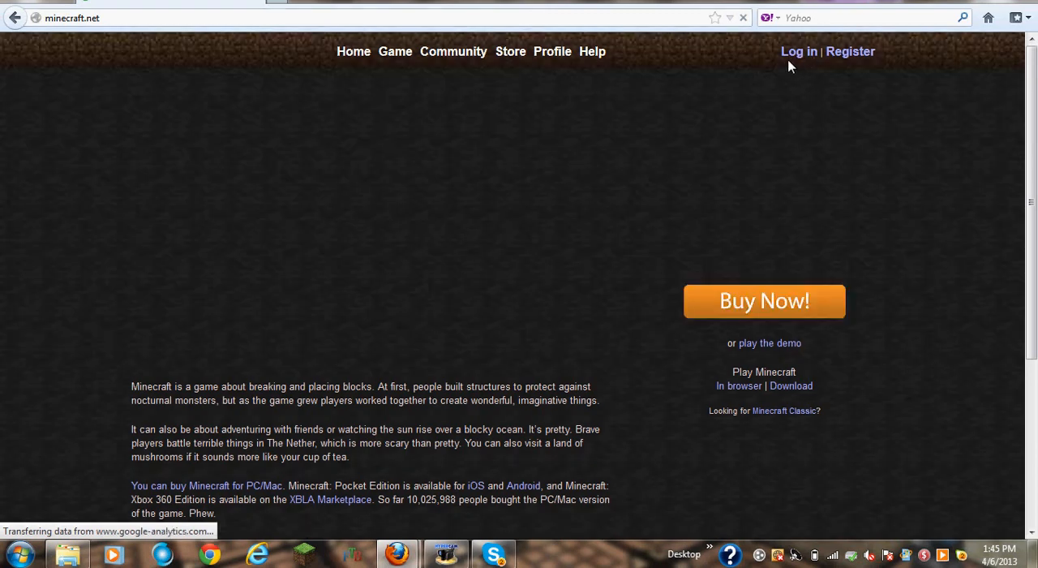
mouse_move(717, 67)
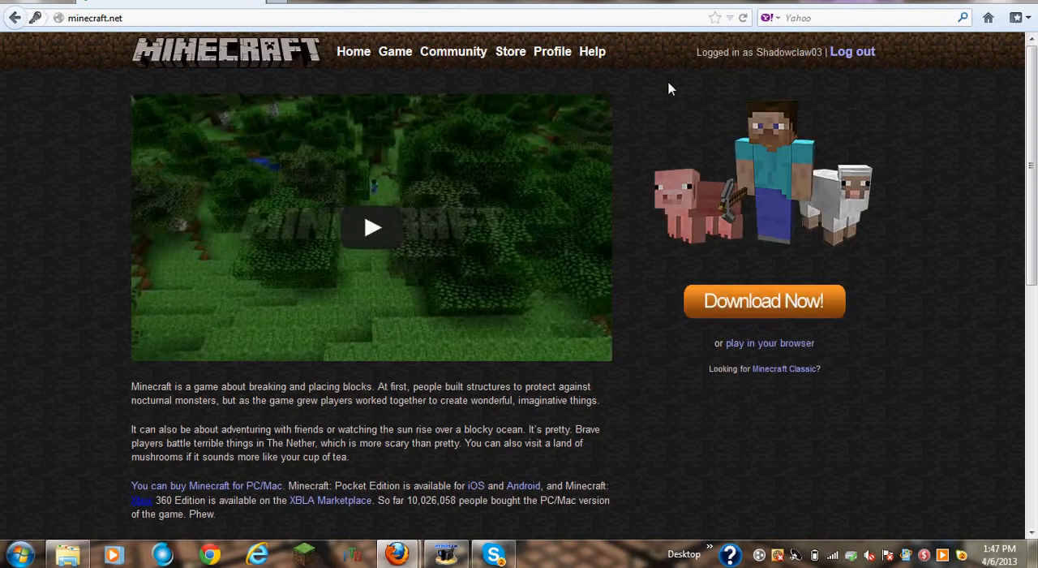
mouse_move(754, 146)
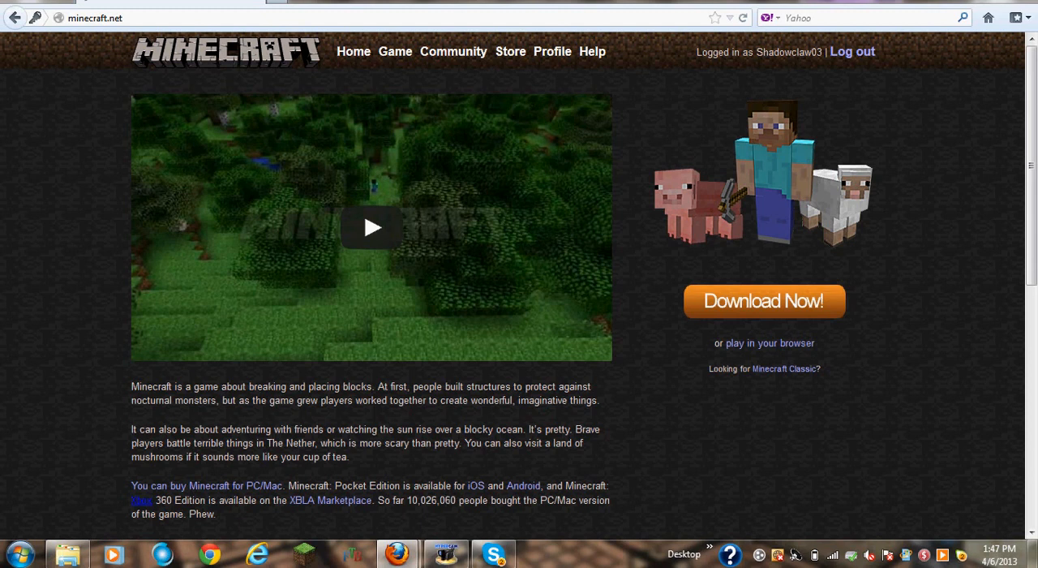
Go to the Download page and show launcher downloads for all platforms (Windows, Mac, Linux)
click(763, 301)
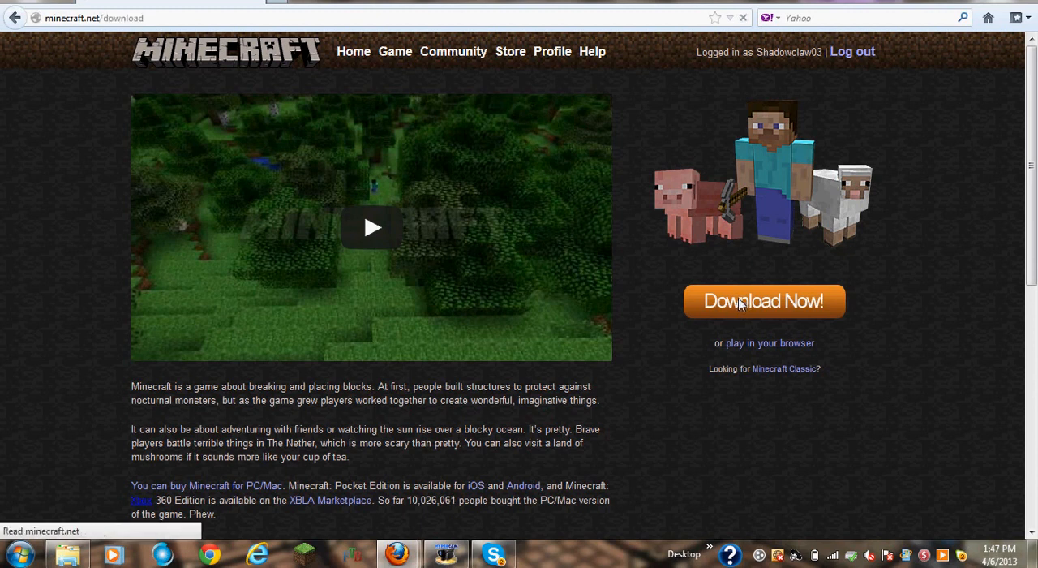
click(763, 302)
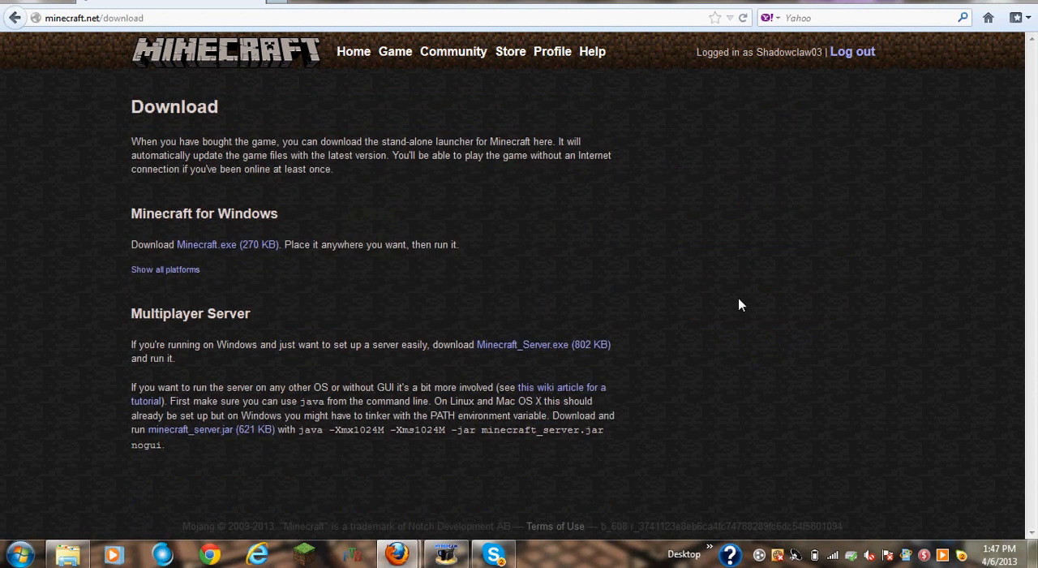
mouse_move(428, 240)
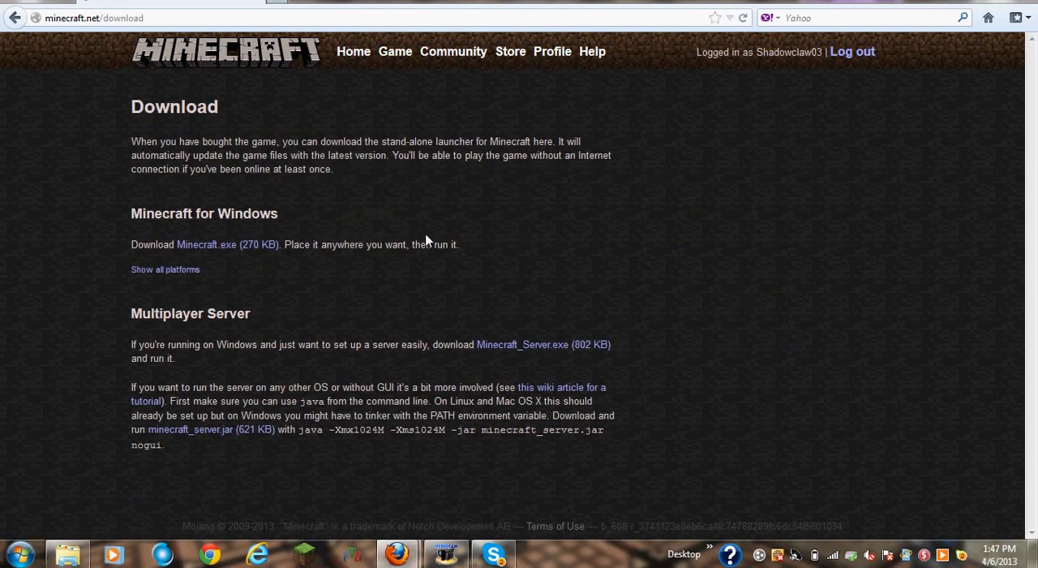
mouse_move(206, 243)
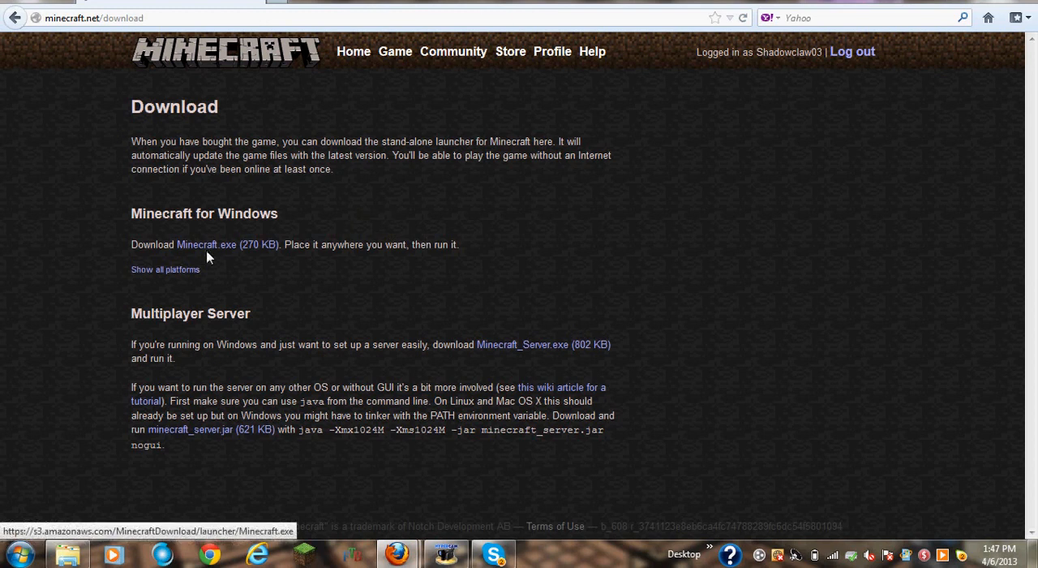
mouse_move(203, 250)
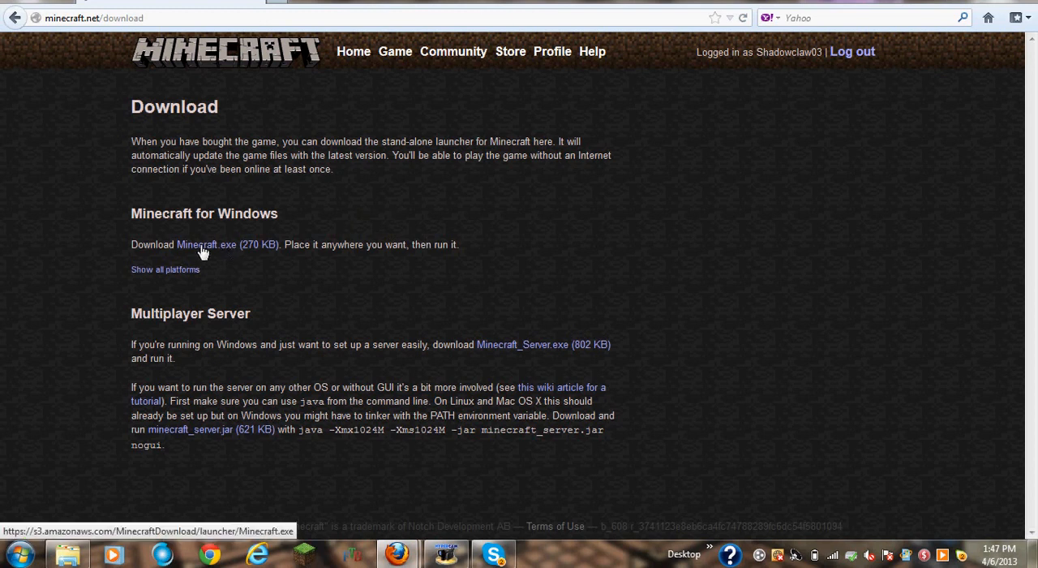
mouse_move(230, 248)
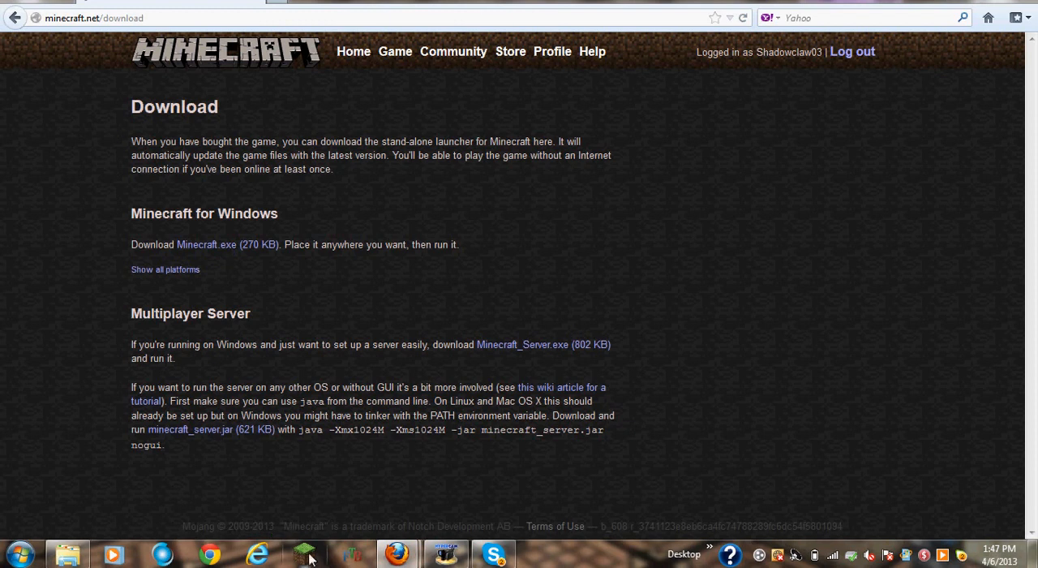
mouse_move(268, 312)
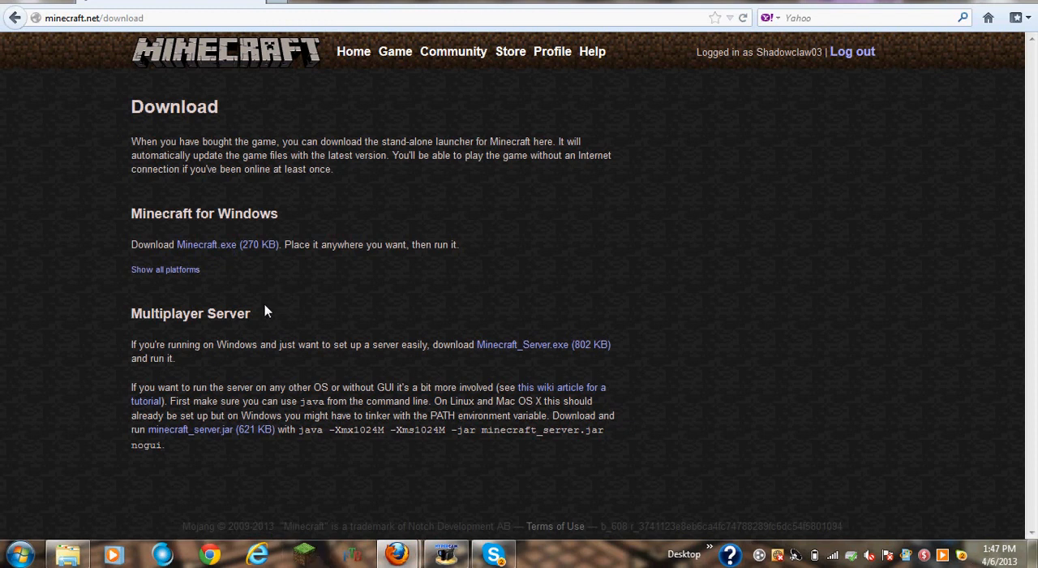
click(165, 269)
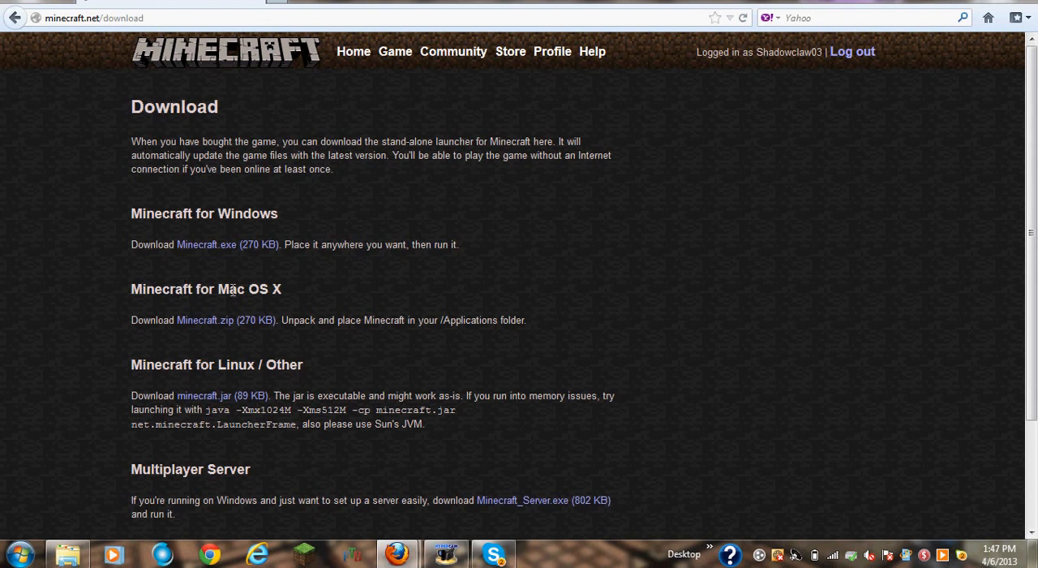
mouse_move(217, 407)
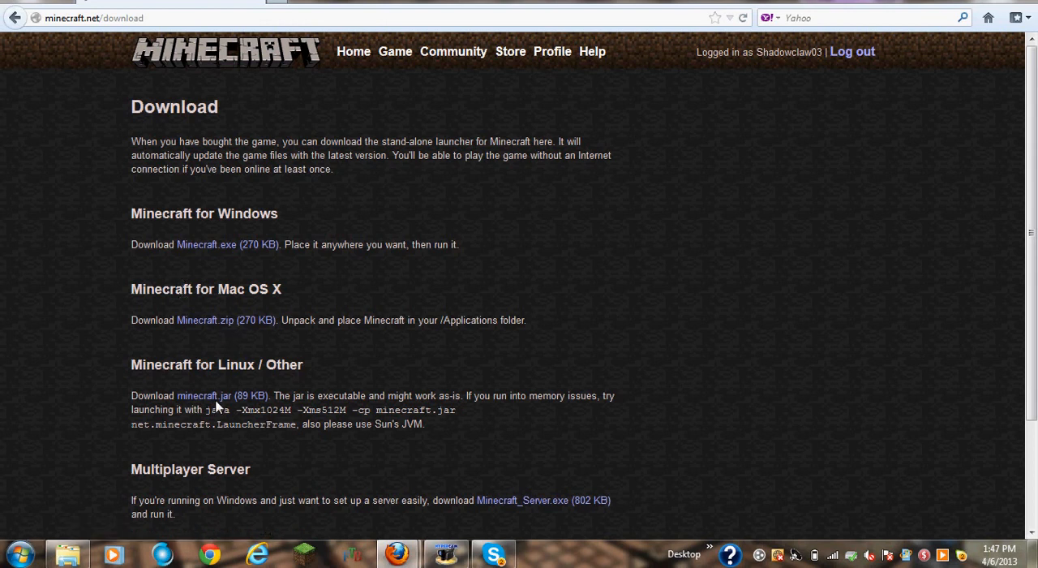
mouse_move(367, 350)
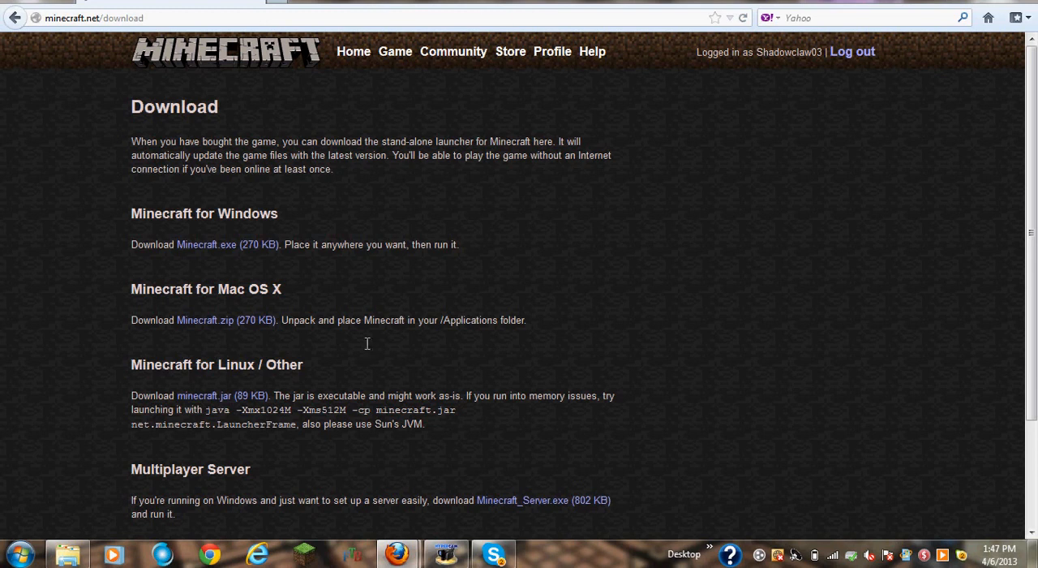
Return to the home page and start the in-browser Java version of the game loading
click(353, 52)
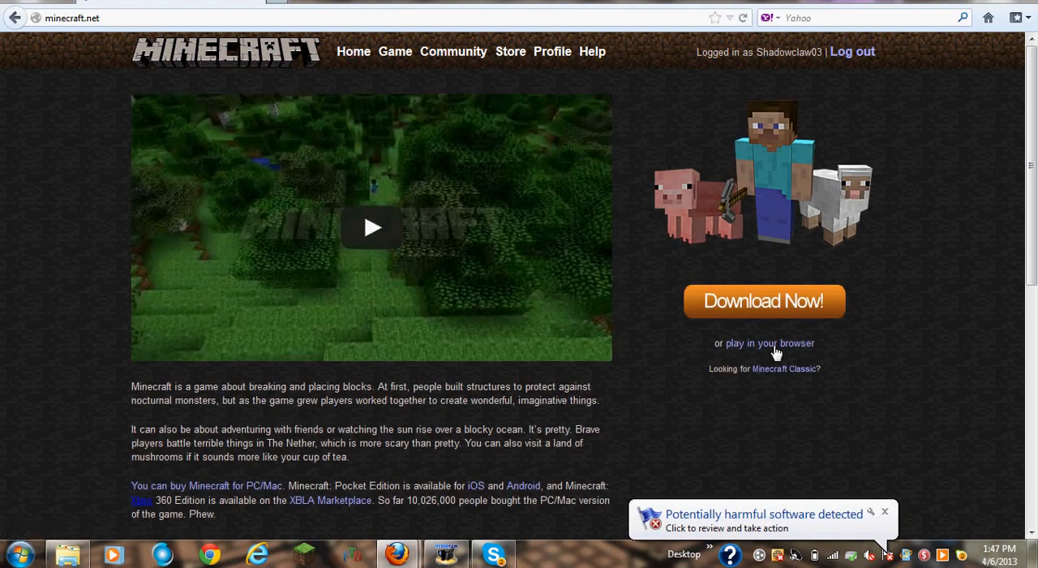
click(769, 344)
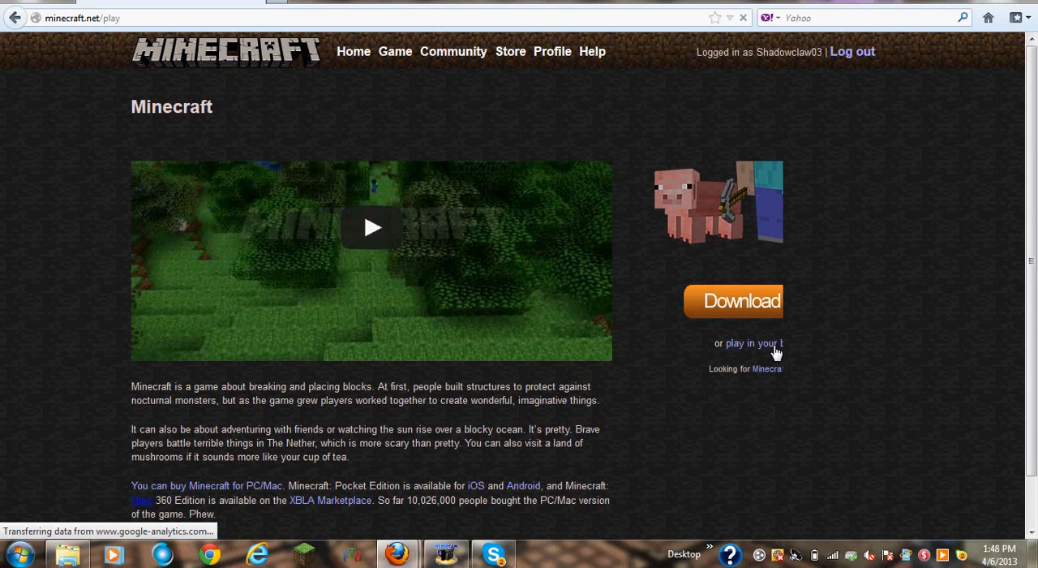
mouse_move(938, 290)
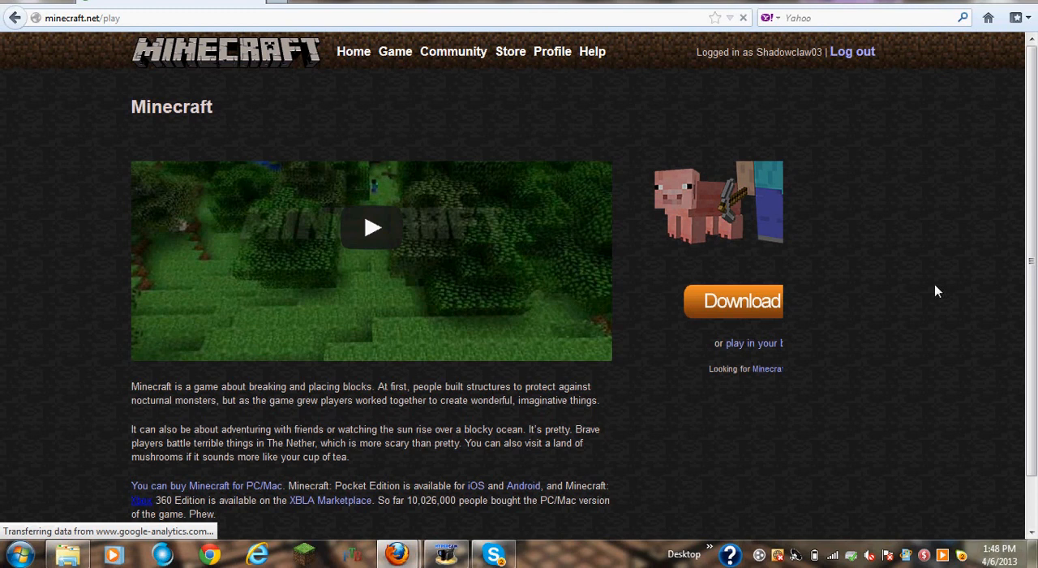
mouse_move(917, 264)
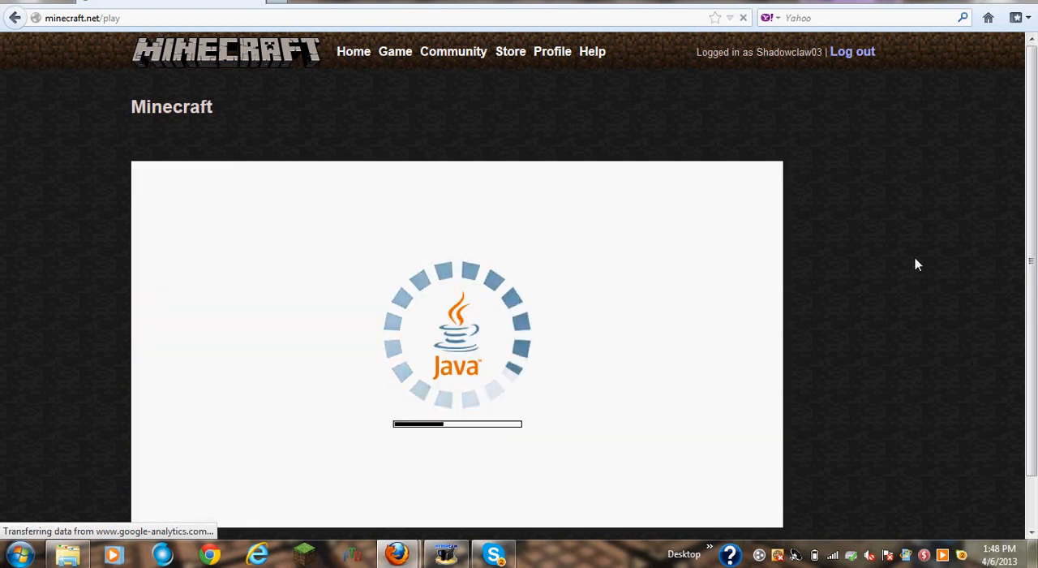
mouse_move(974, 201)
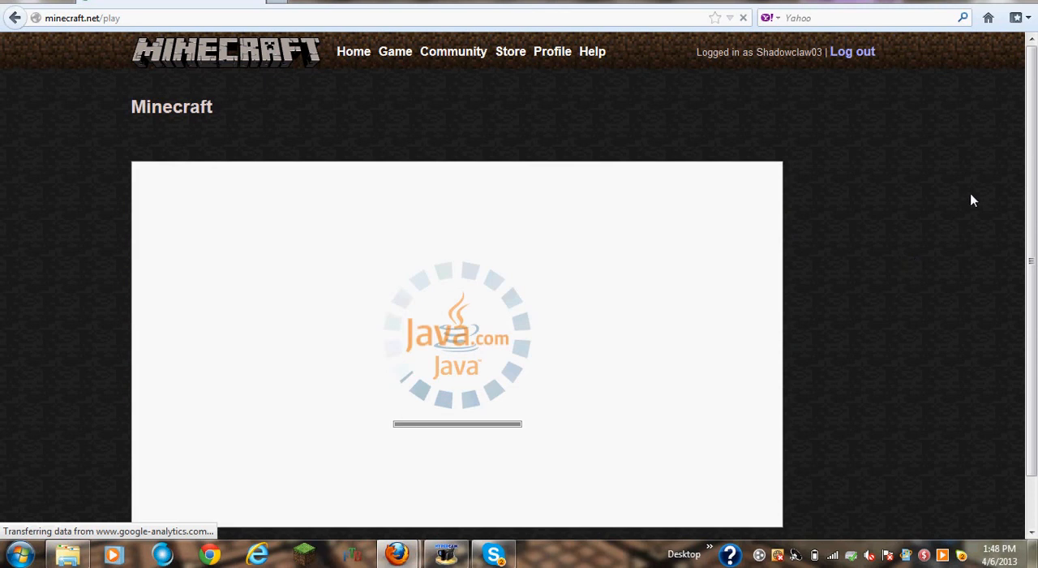
mouse_move(970, 201)
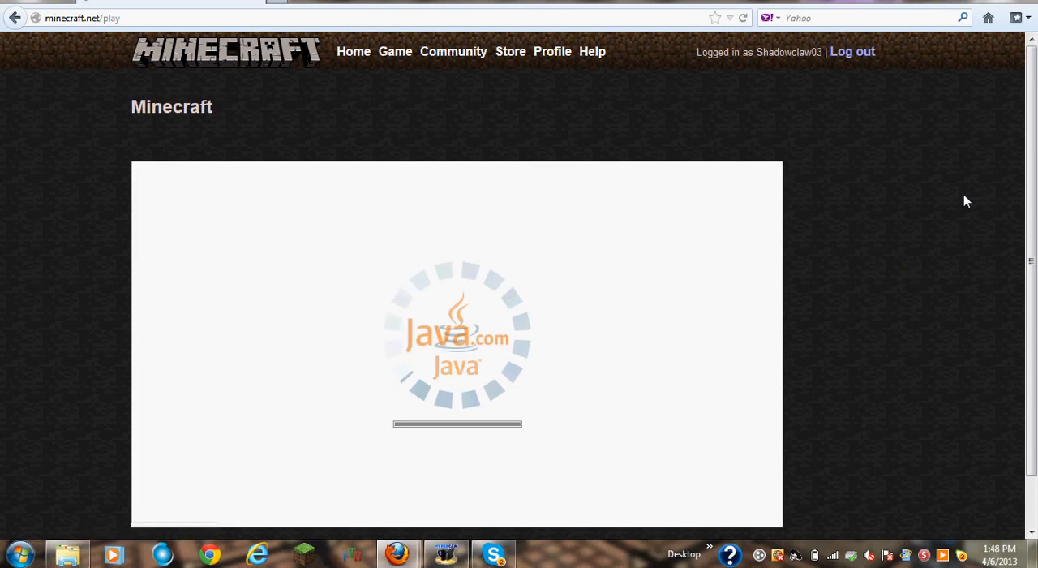
mouse_move(964, 202)
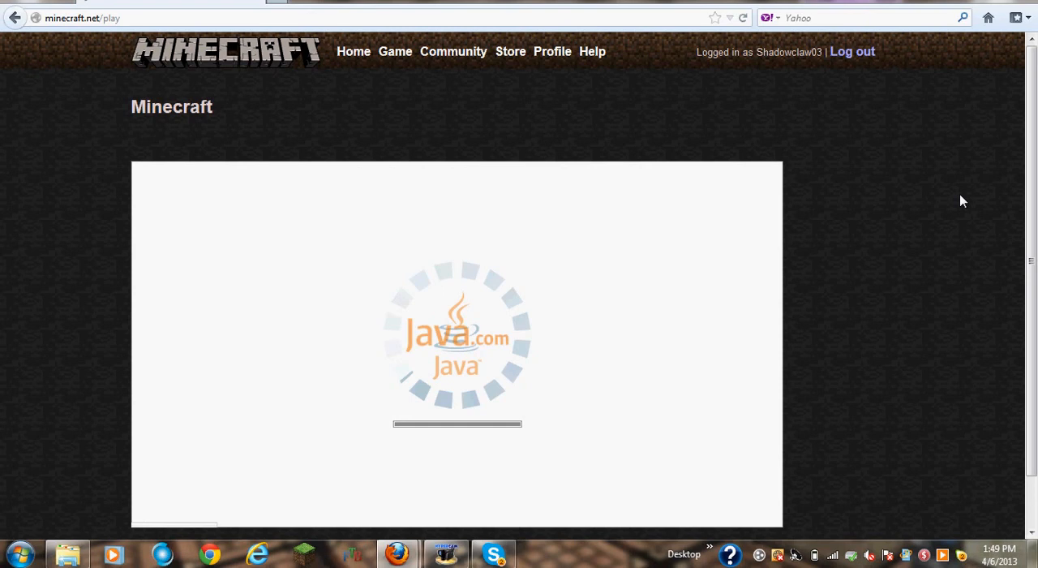
scroll(down, 3)
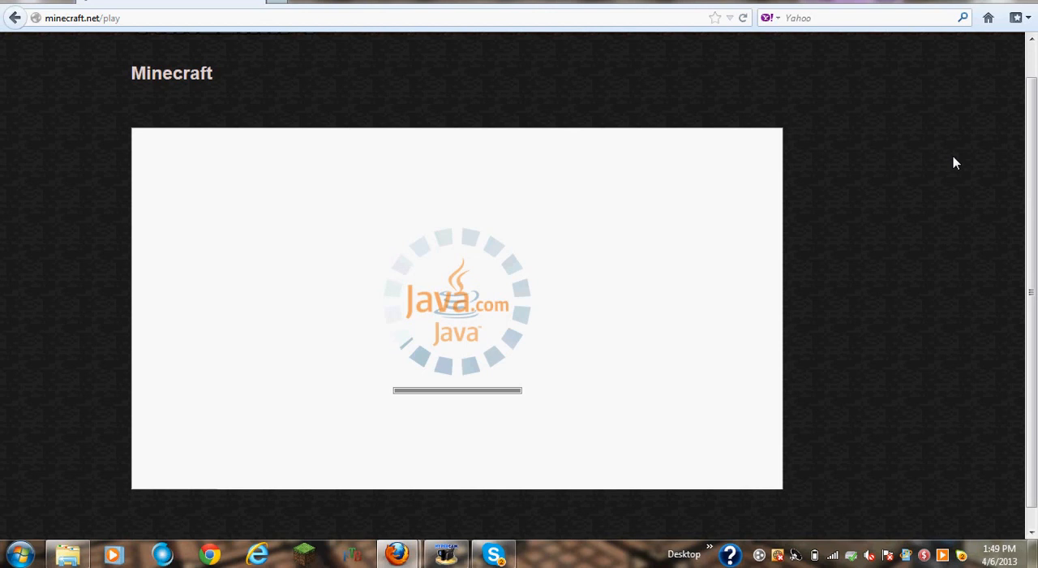
mouse_move(392, 262)
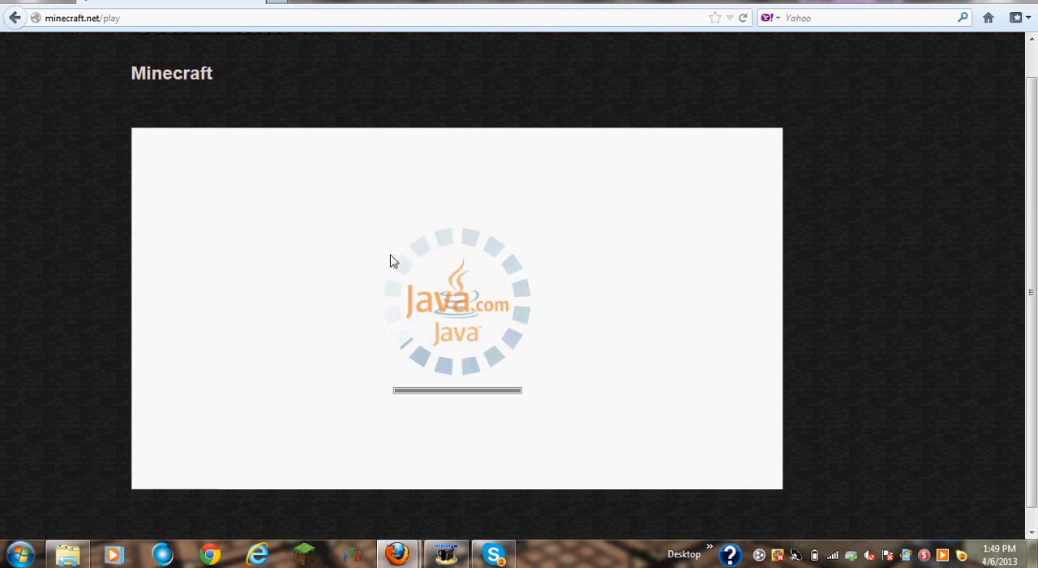
mouse_move(434, 282)
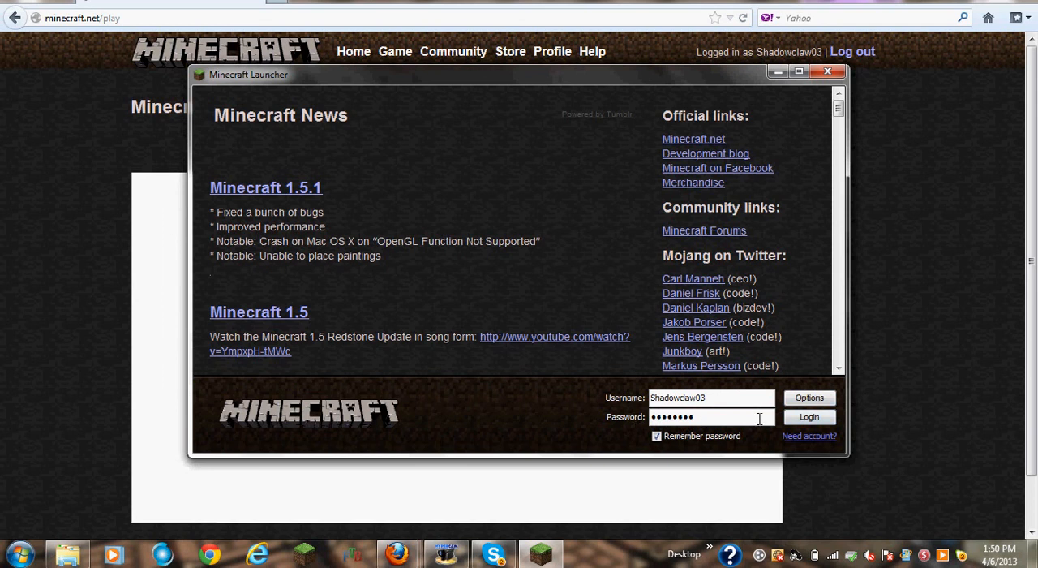
mouse_move(702, 440)
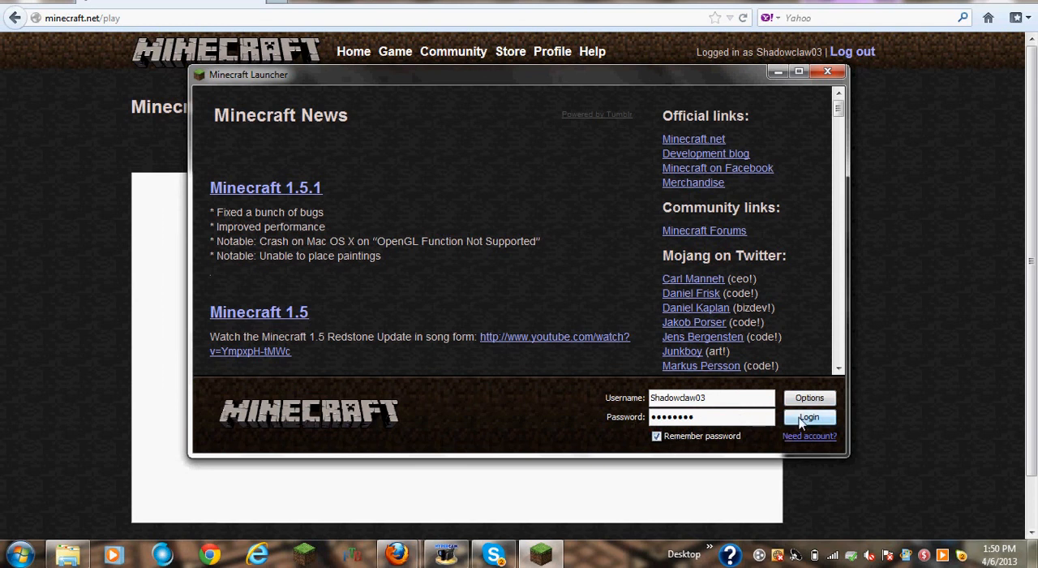
Log in through the Minecraft Launcher so Minecraft 1.5.1 starts at its title menu
click(808, 417)
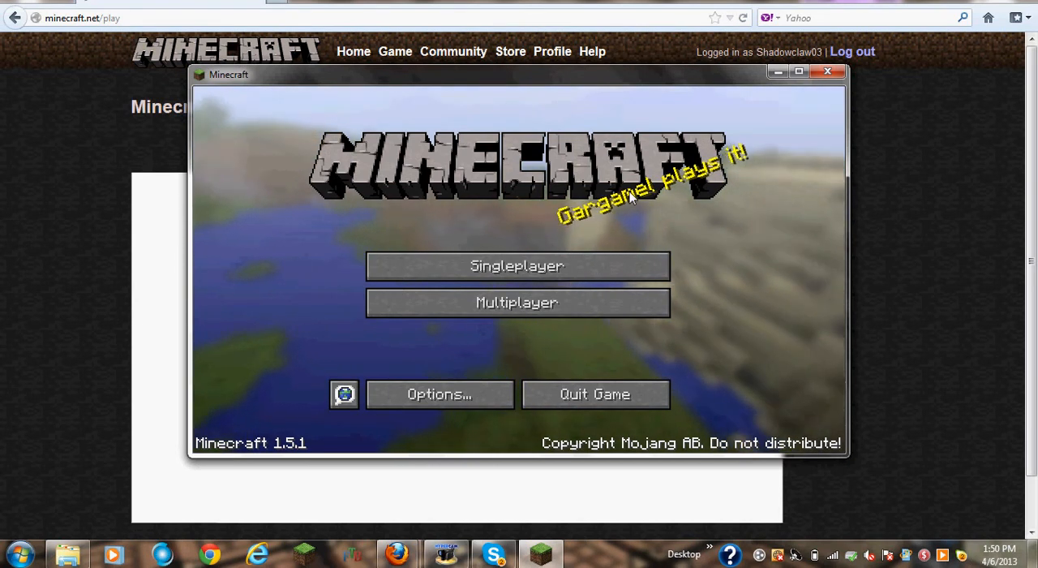
mouse_move(518, 301)
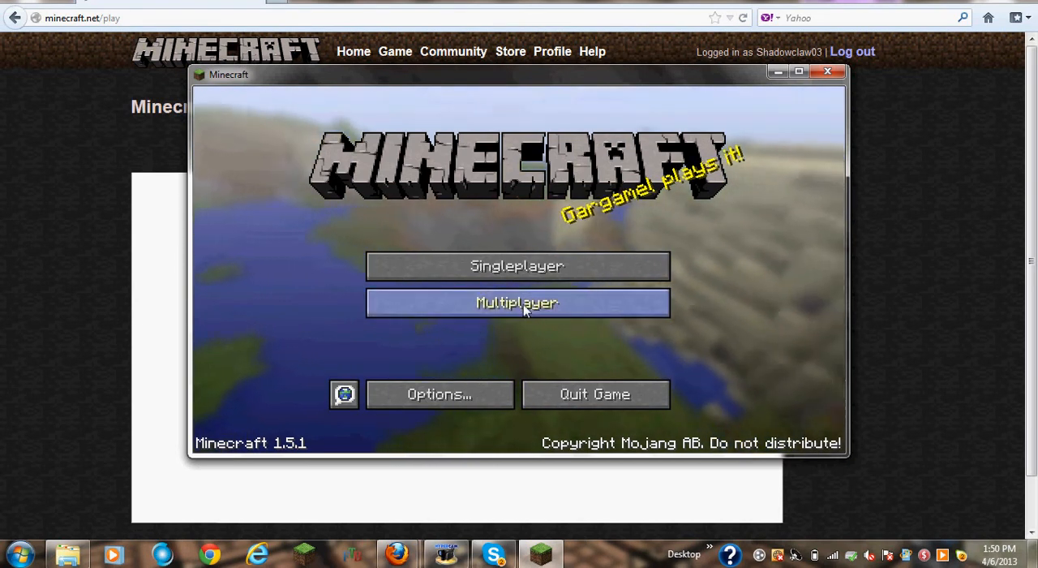
Enter Multiplayer, look through the server list and start a new Add Server entry
click(517, 302)
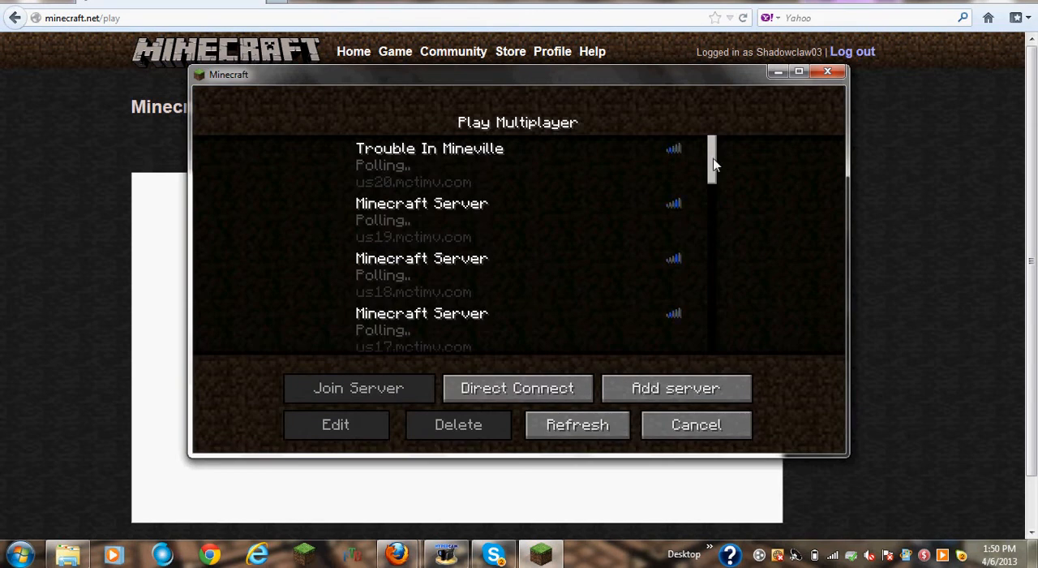
scroll(down, 3)
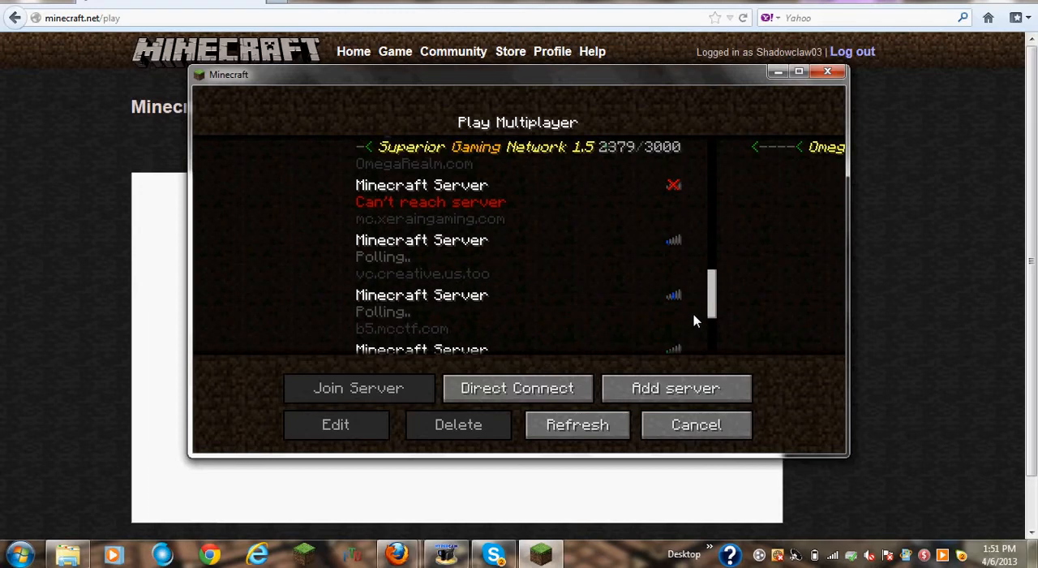
scroll(down, 3)
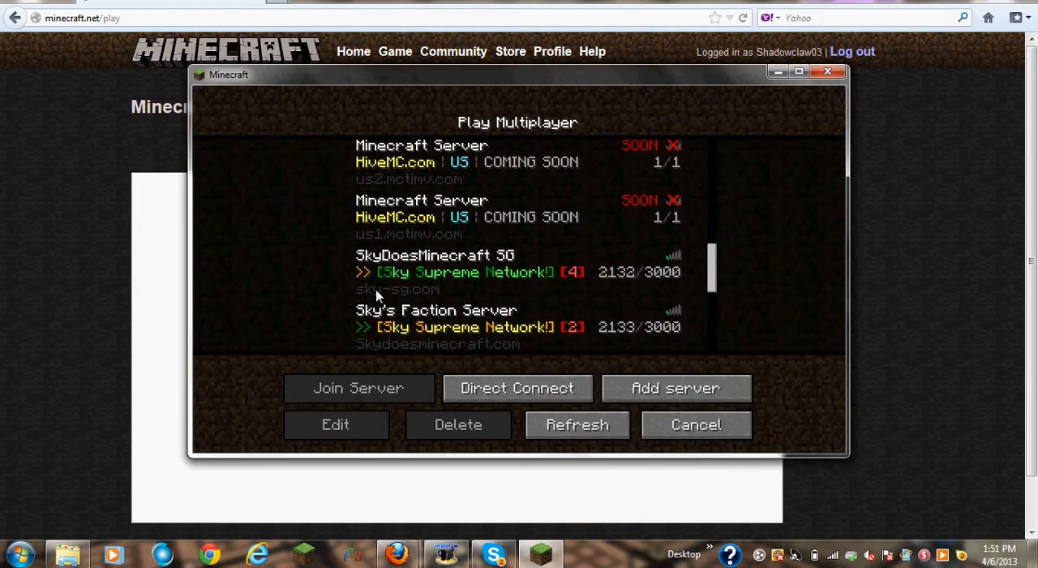
click(334, 425)
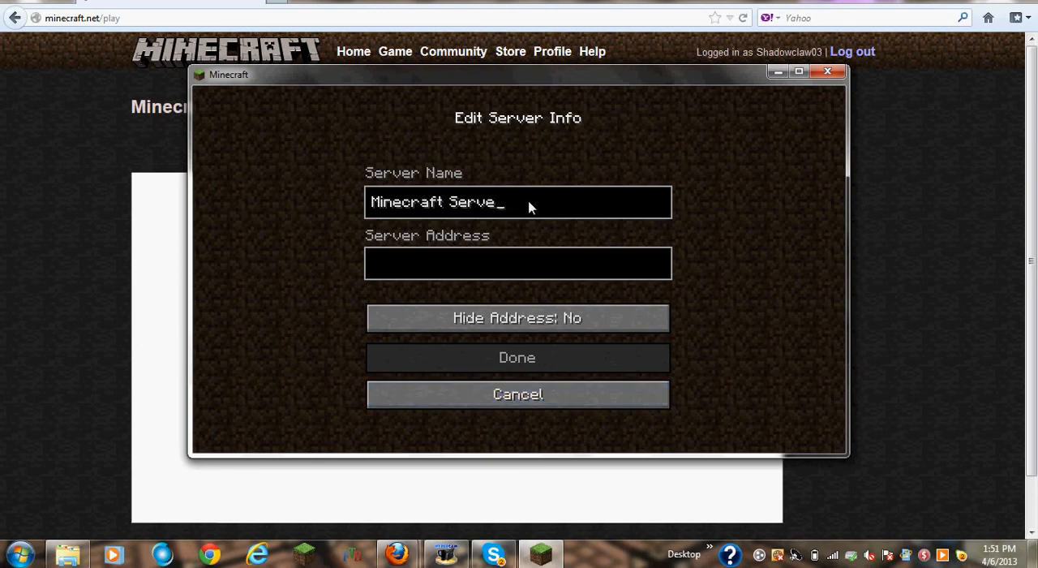
Enter placeholder text 'sm' and '3214' in the server form, then cancel back to the list
text(smskcndmls)
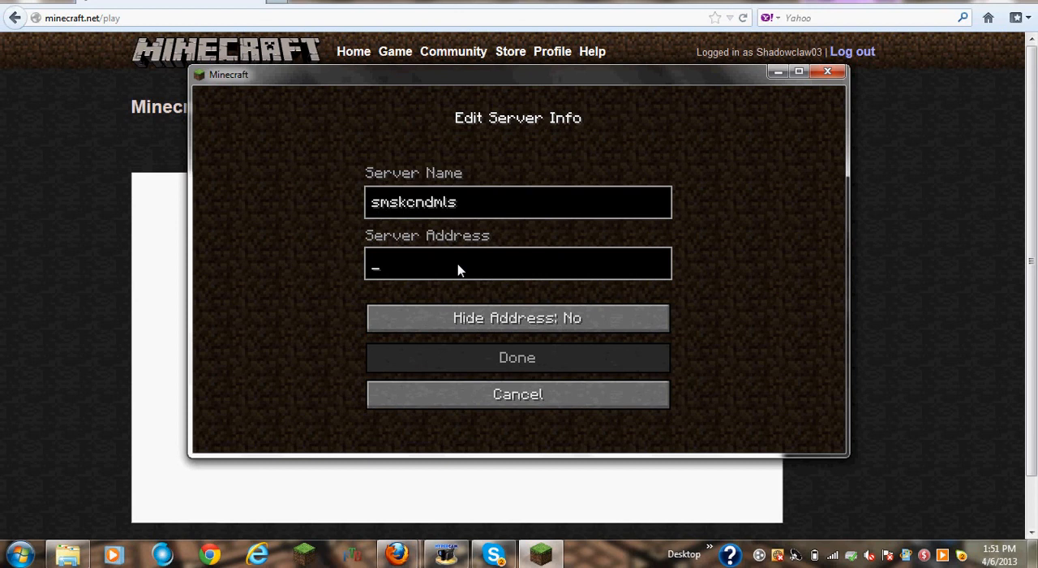
text(3214)
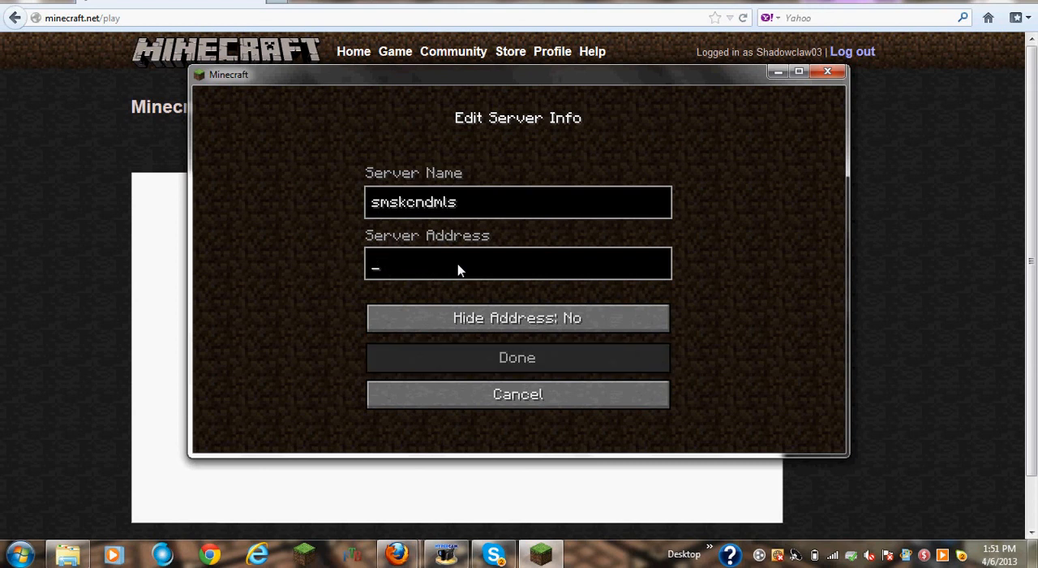
click(518, 392)
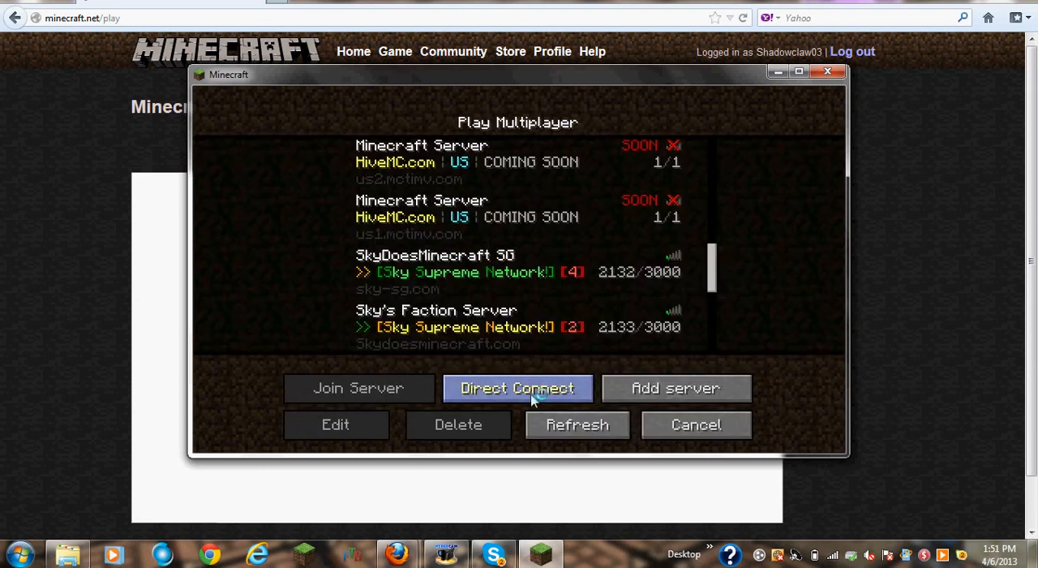
Direct Connect to the server address sky-sg.com and join it
click(518, 388)
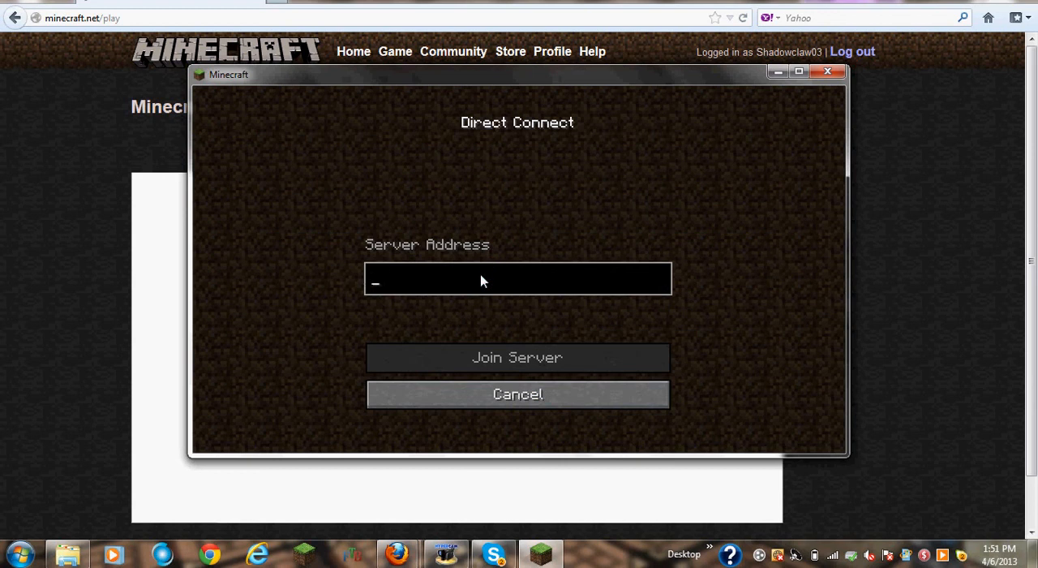
text(sky-sg.com)
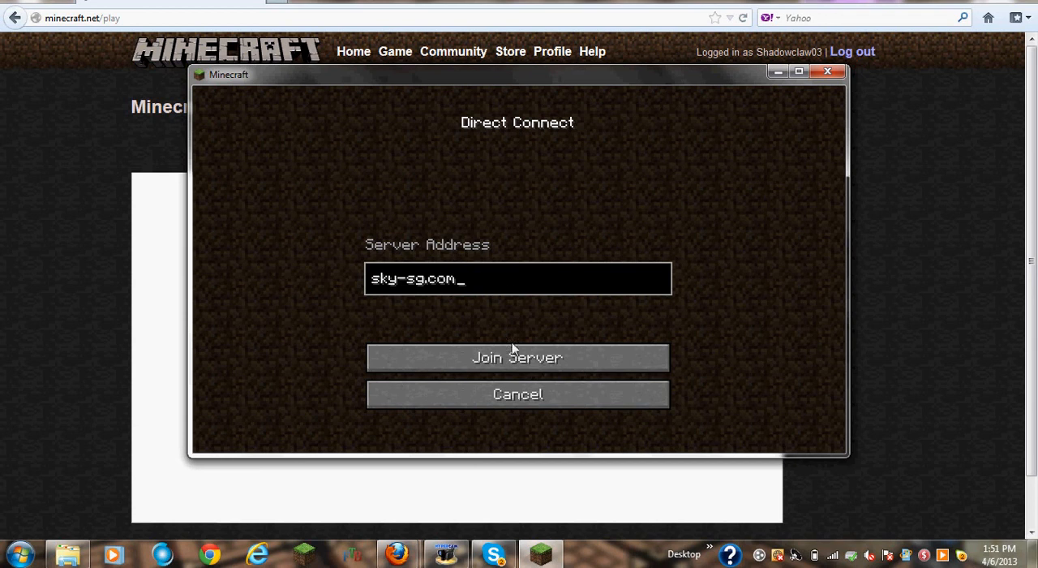
click(516, 357)
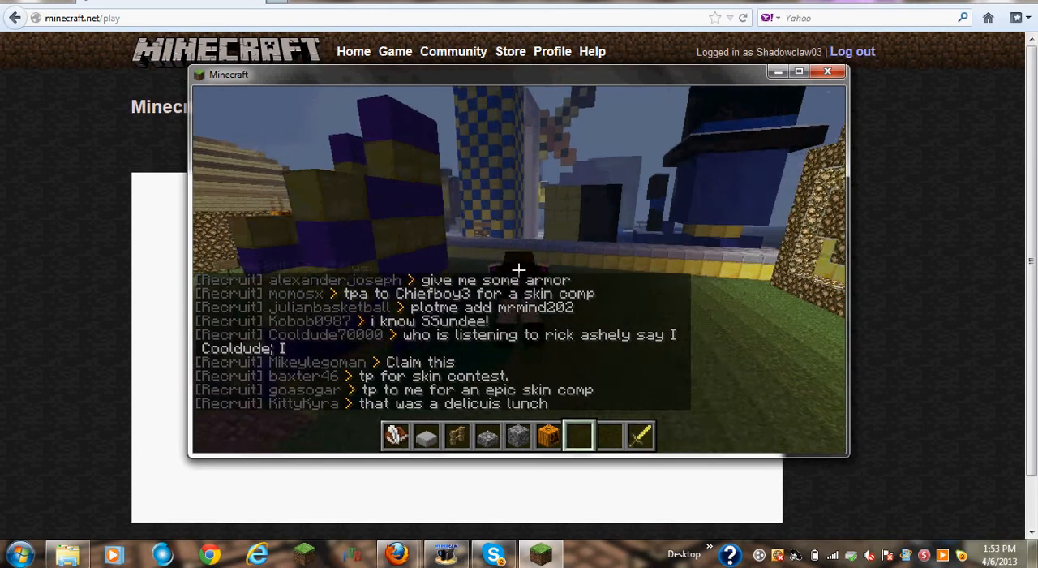
Pause with Escape and maximize the game window so Minecraft fills the screen
key(Escape)
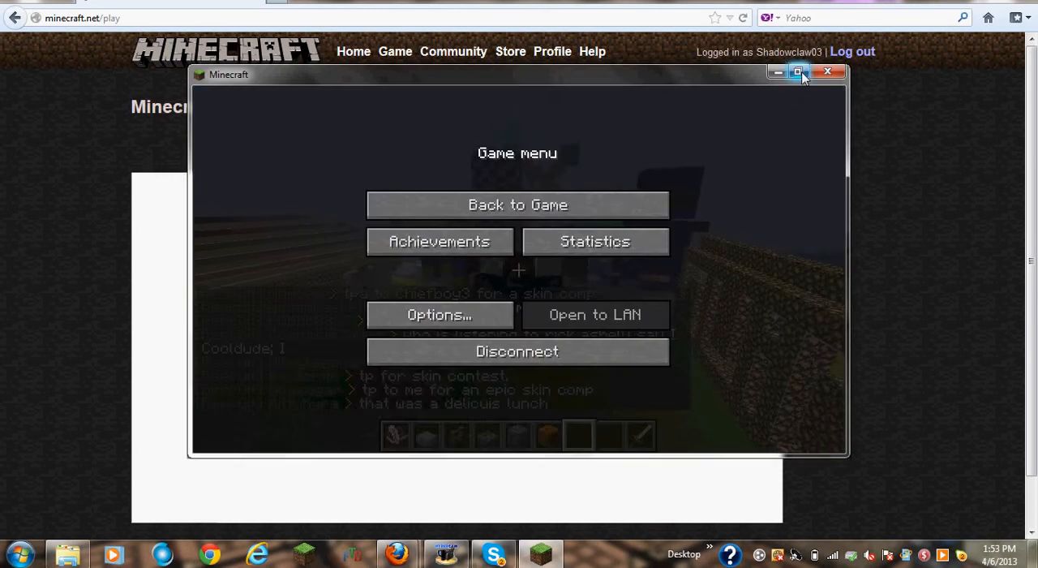
click(517, 204)
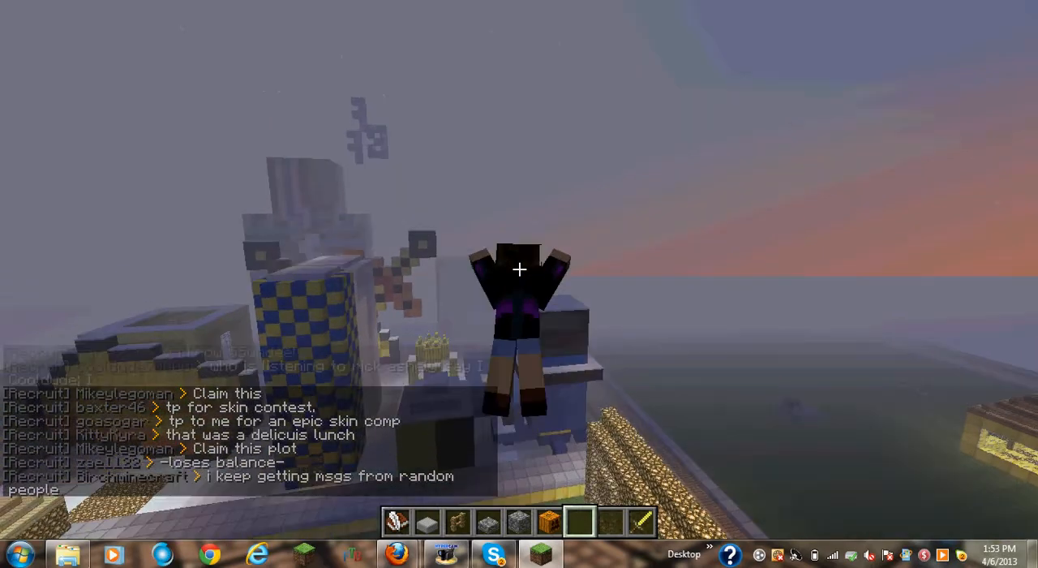